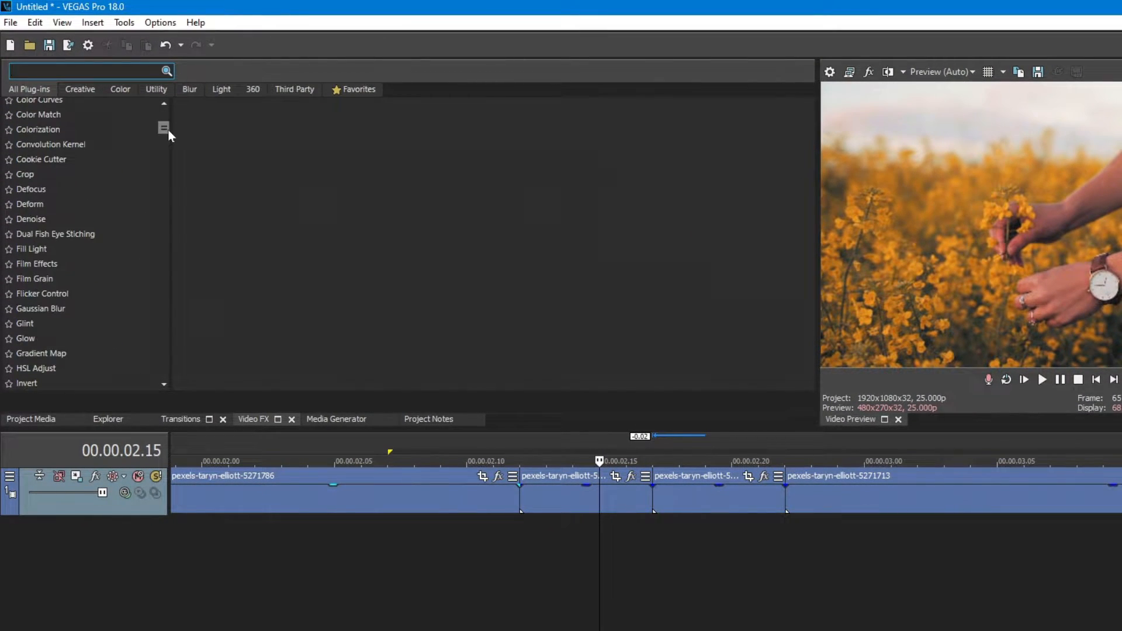
Apply Gaussian Blur and ramp the horizontal range up to 1.0 on the clip's last frame.
click(41, 309)
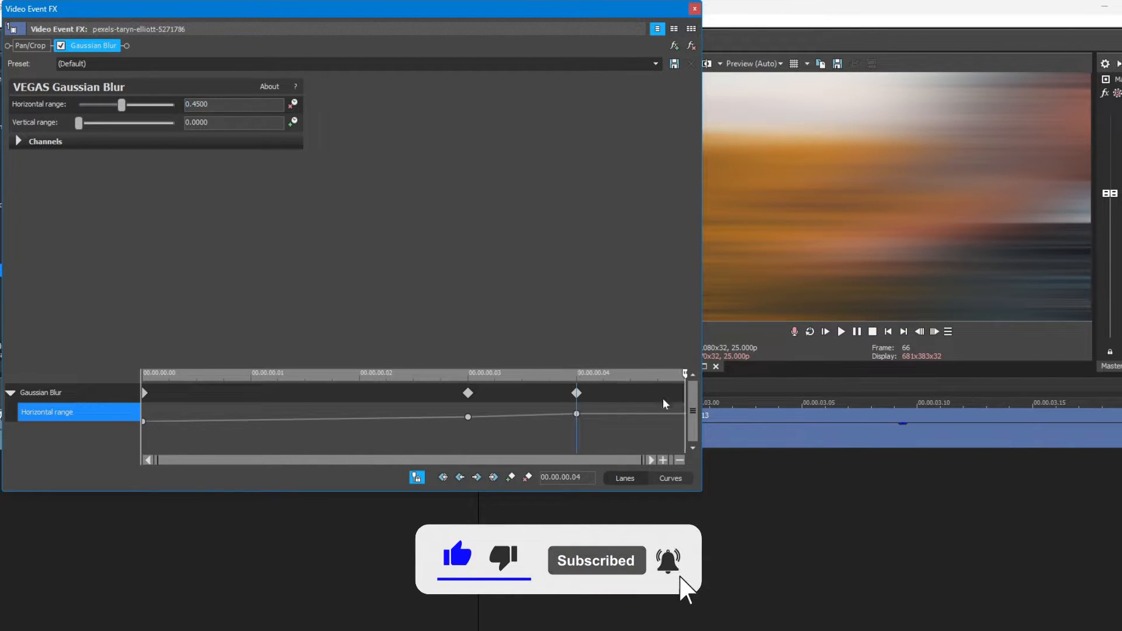
drag(120, 104, 175, 104)
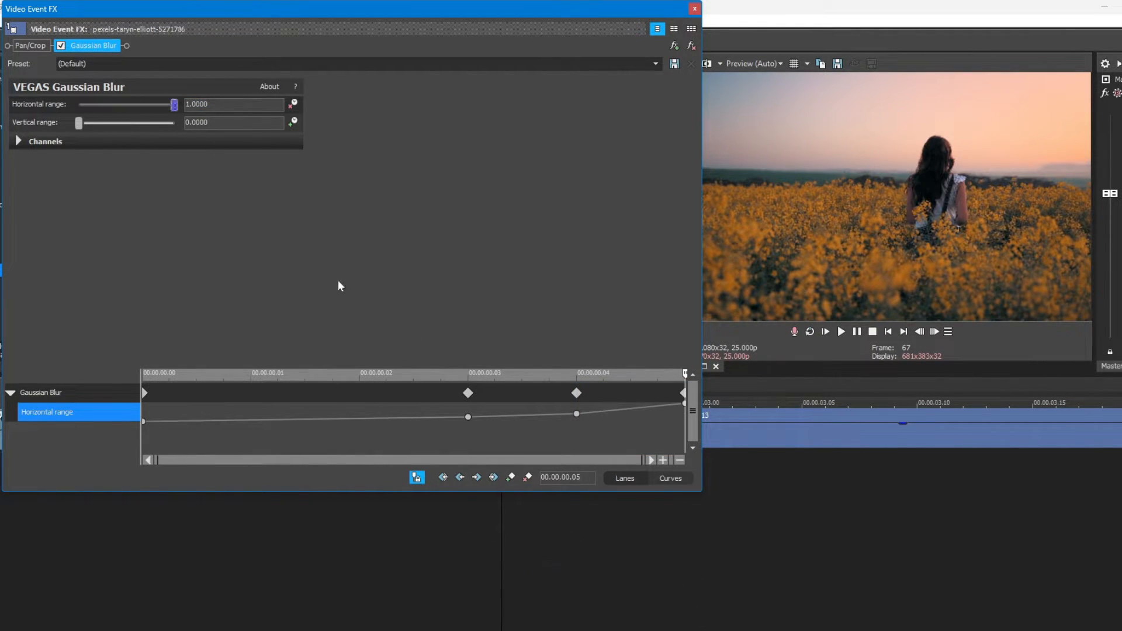
right_click(468, 416)
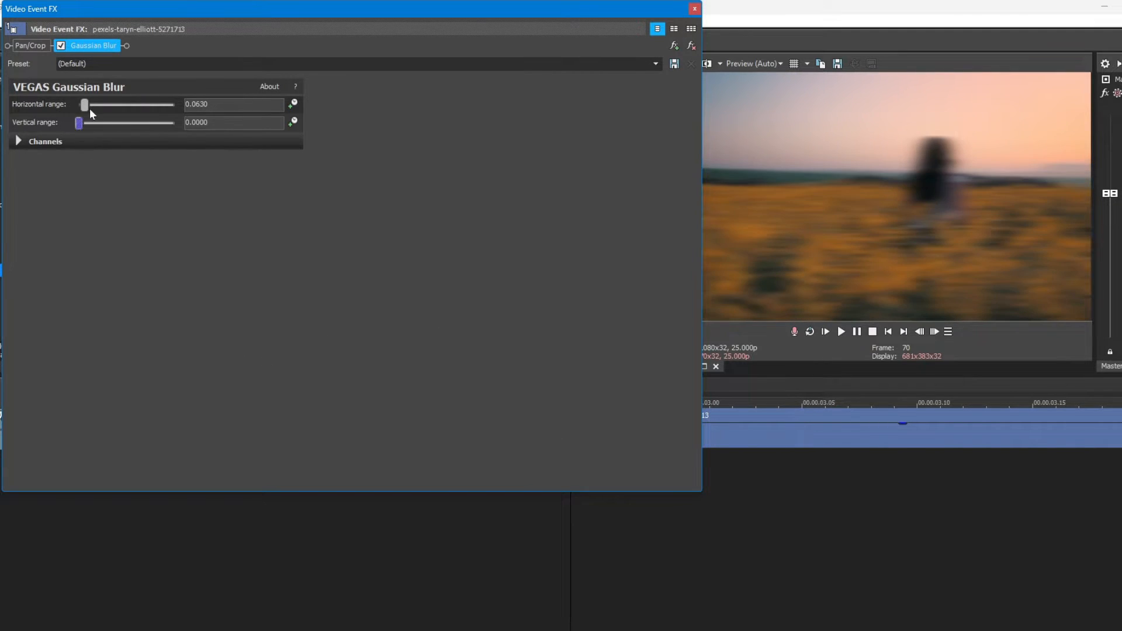
Keyframe the second clip's horizontal blur from 1.0 at start, dropping over frames, with smooth easing.
drag(84, 104, 79, 104)
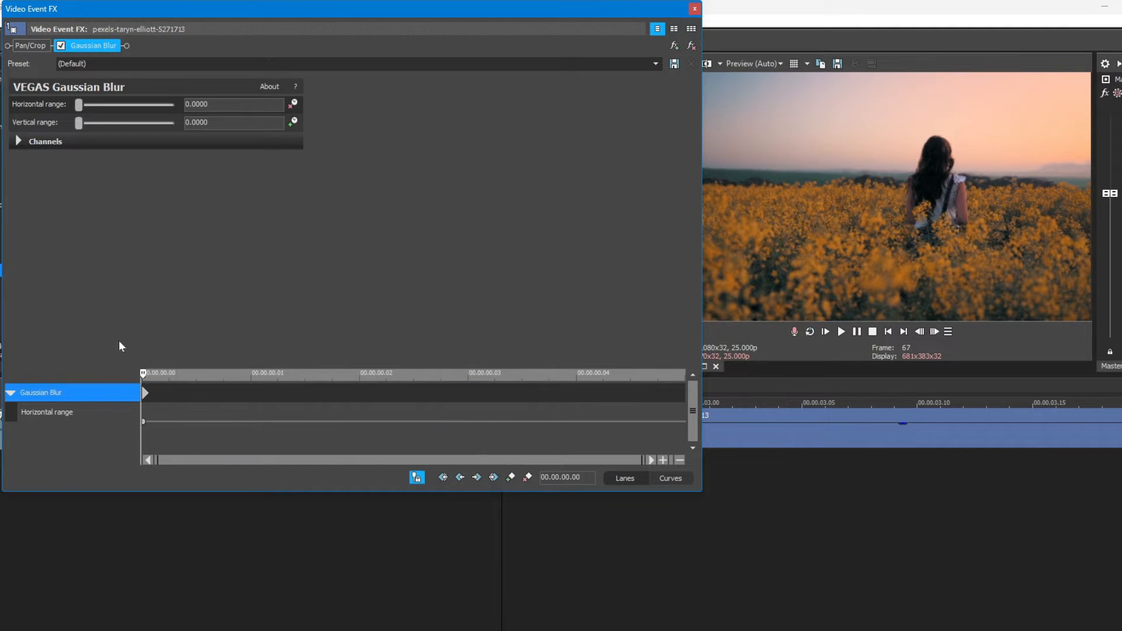
drag(77, 105, 174, 104)
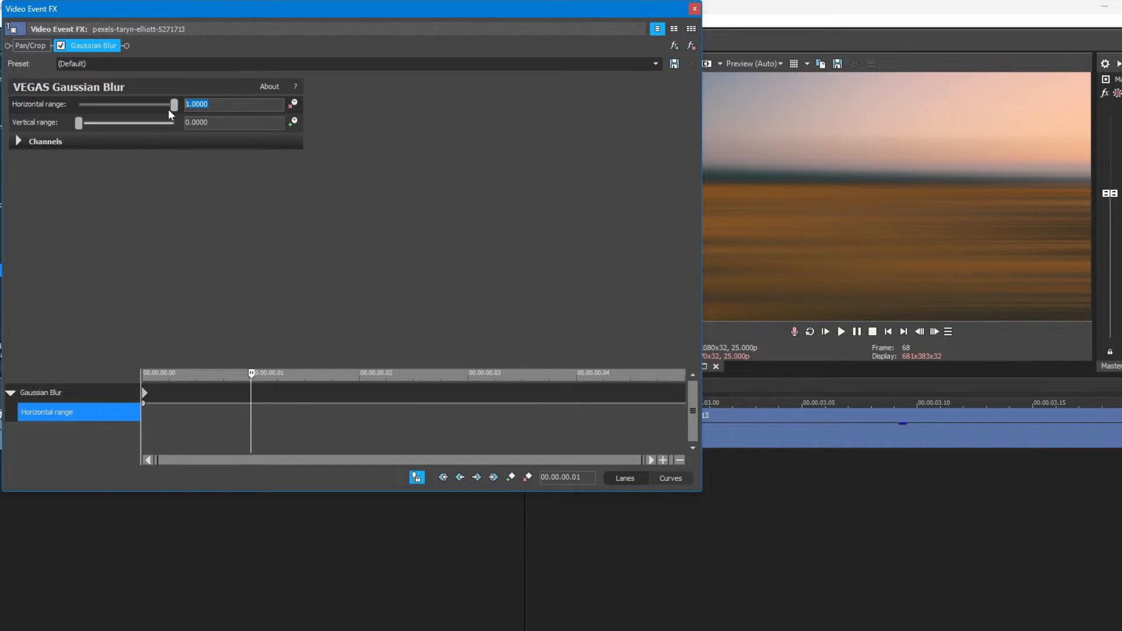
drag(172, 105, 121, 105)
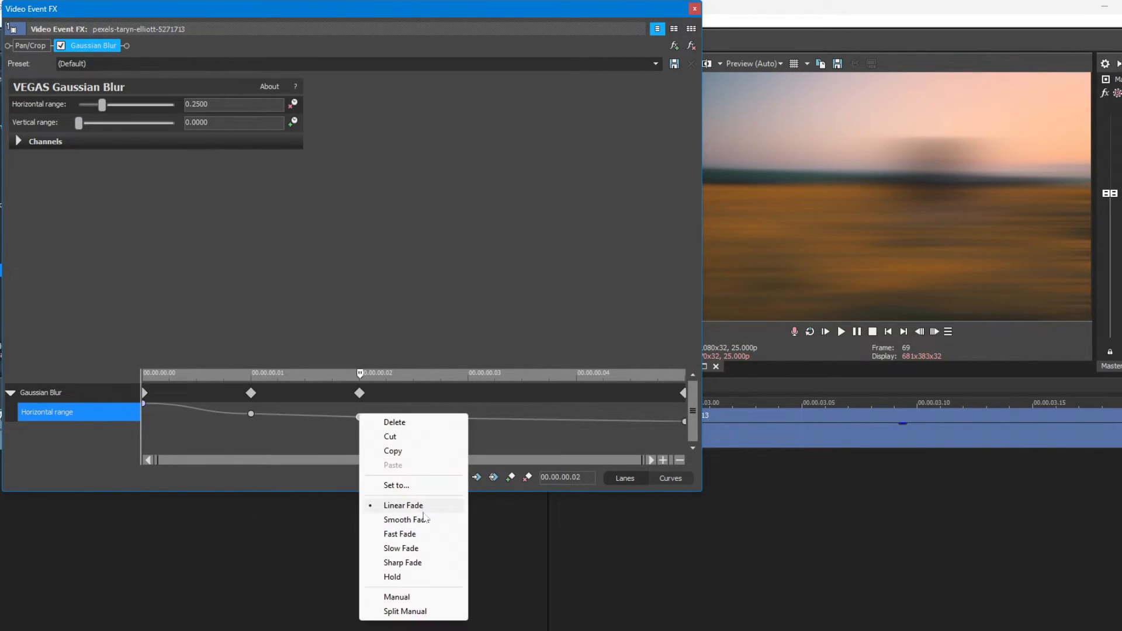
click(693, 8)
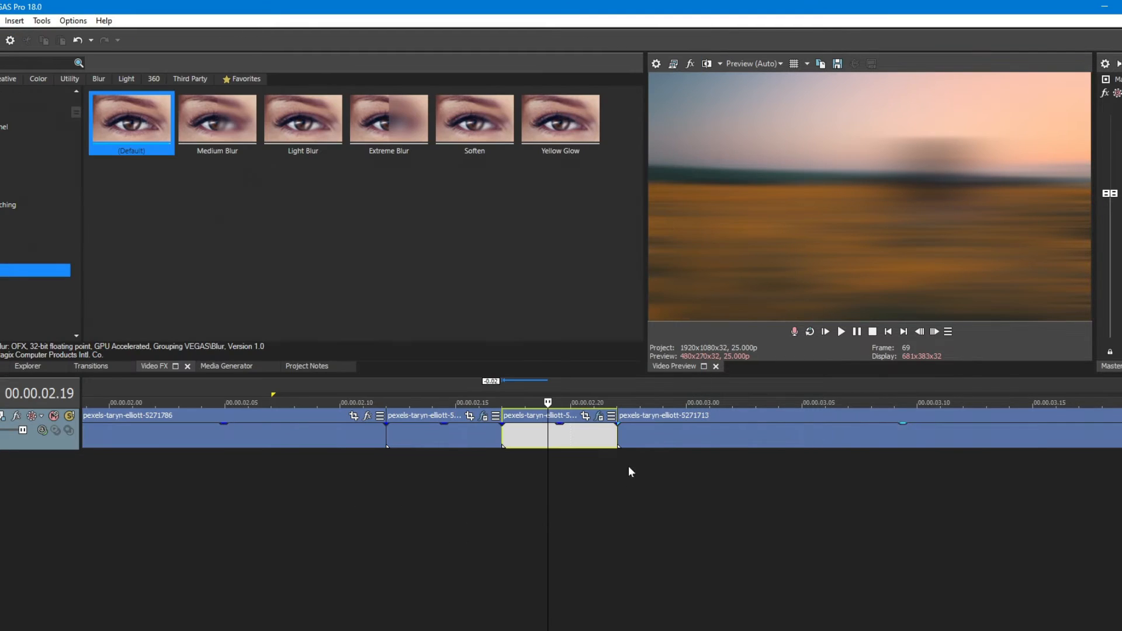